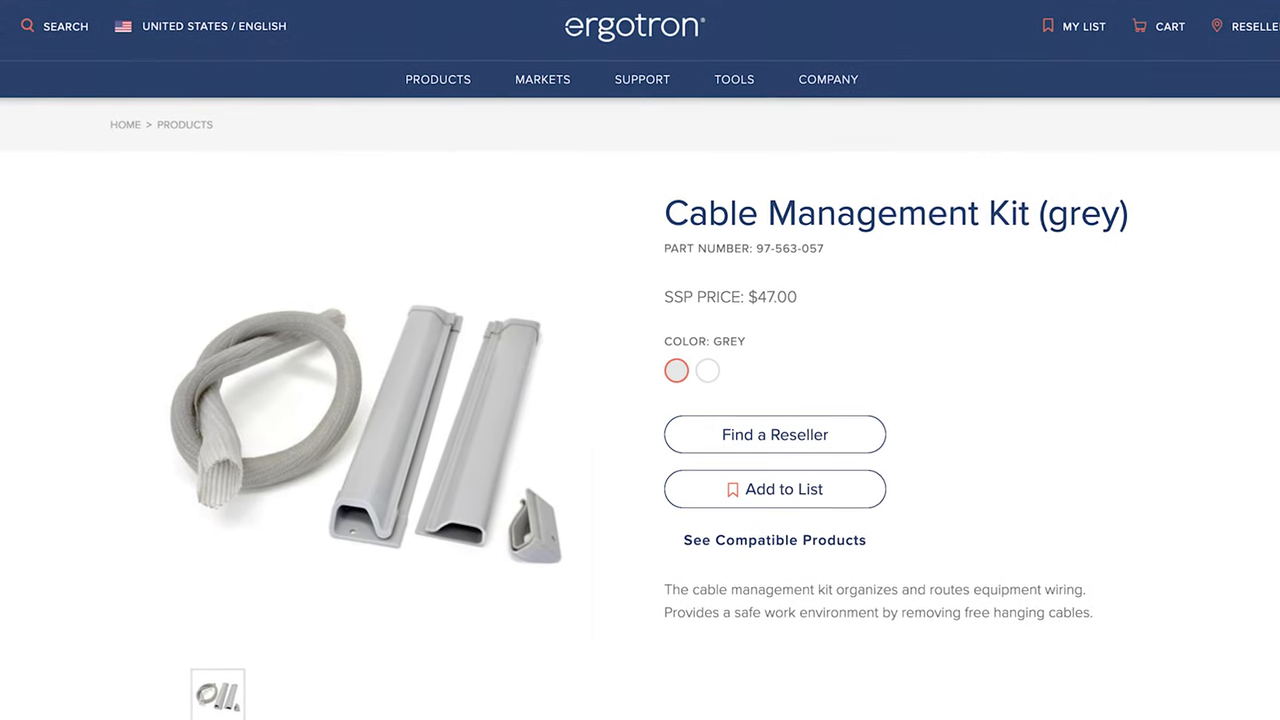
pyautogui.scroll(-3)
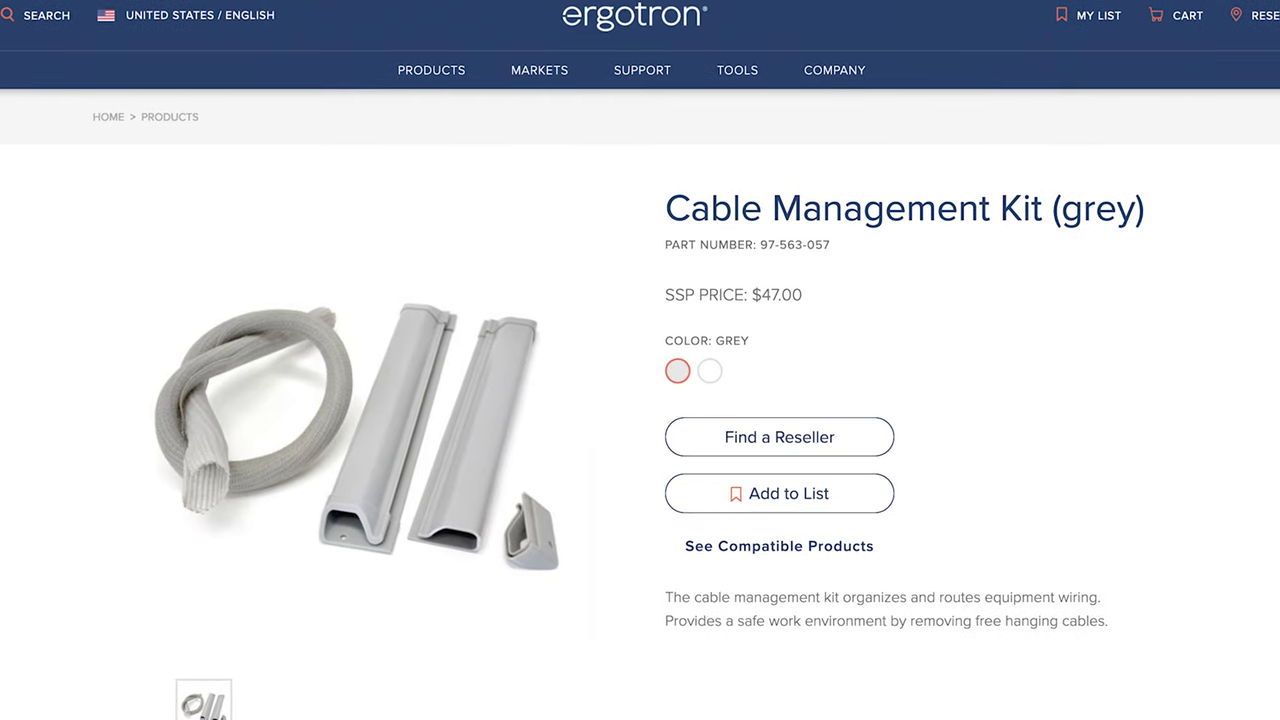